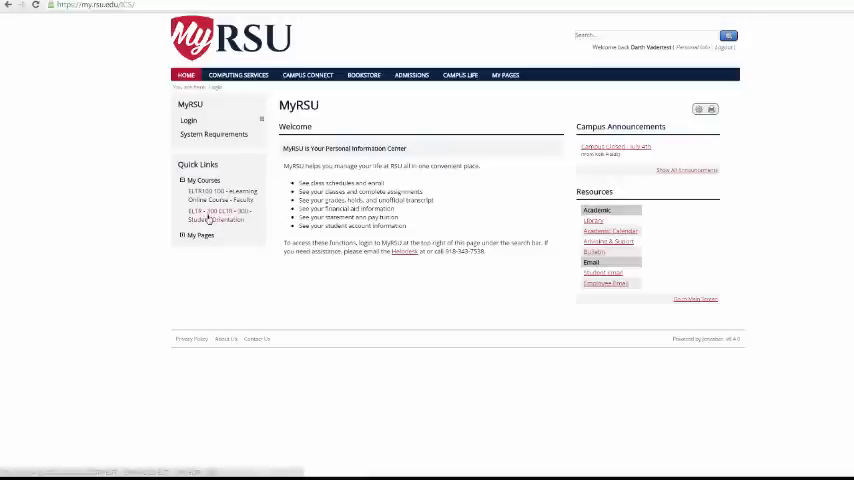
Open the ELTR 300 Student Orientation course from Quick Links > My Courses
{"action": "left_click", "coordinate": [210, 216]}
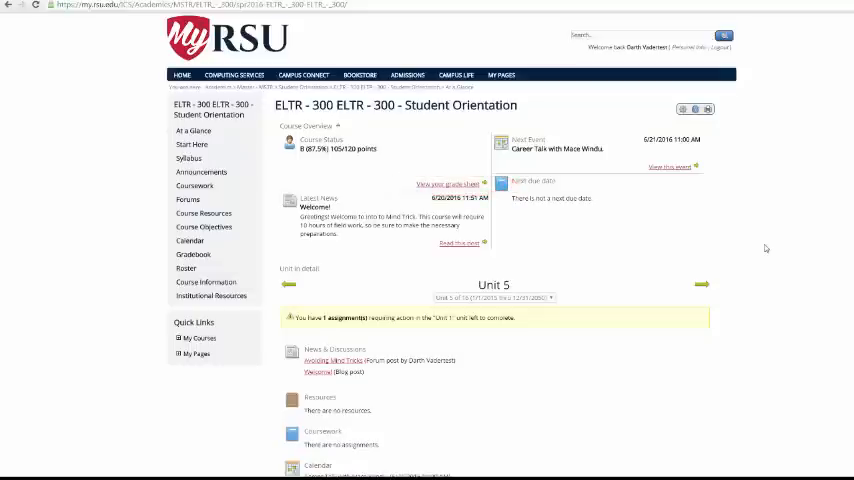
{"action": "mouse_move", "coordinate": [608, 180]}
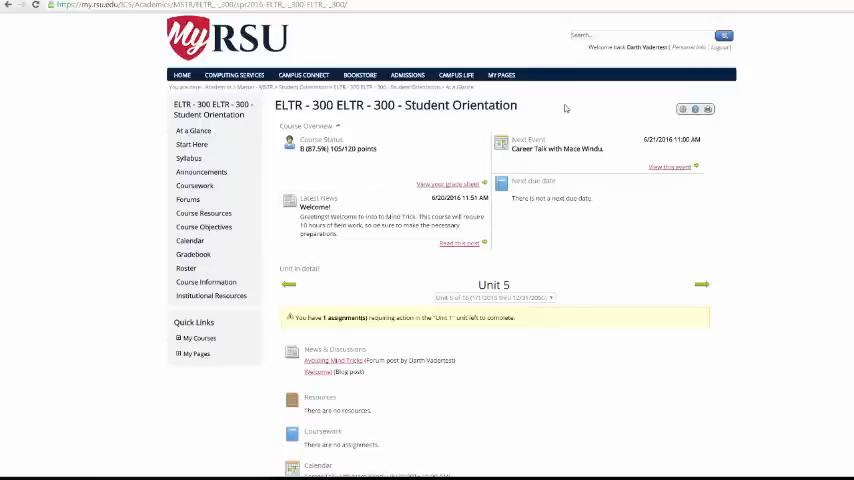
{"action": "mouse_move", "coordinate": [624, 236]}
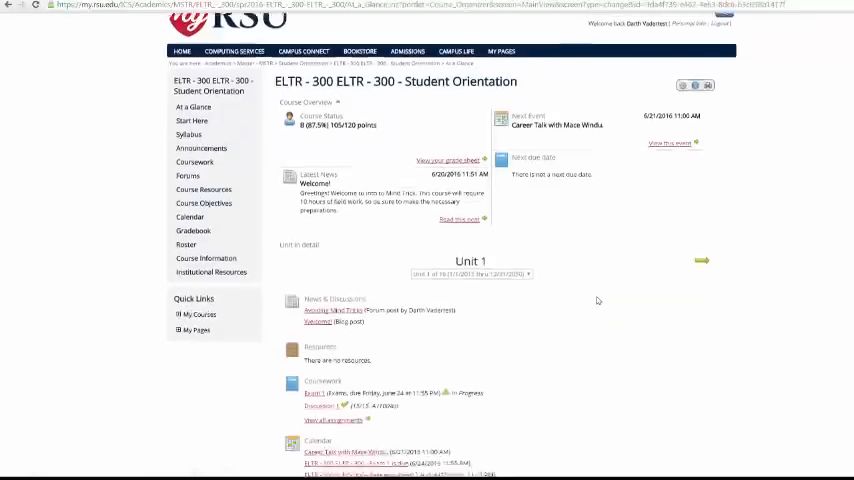
{"action": "scroll", "scroll_direction": "down", "scroll_amount": 3}
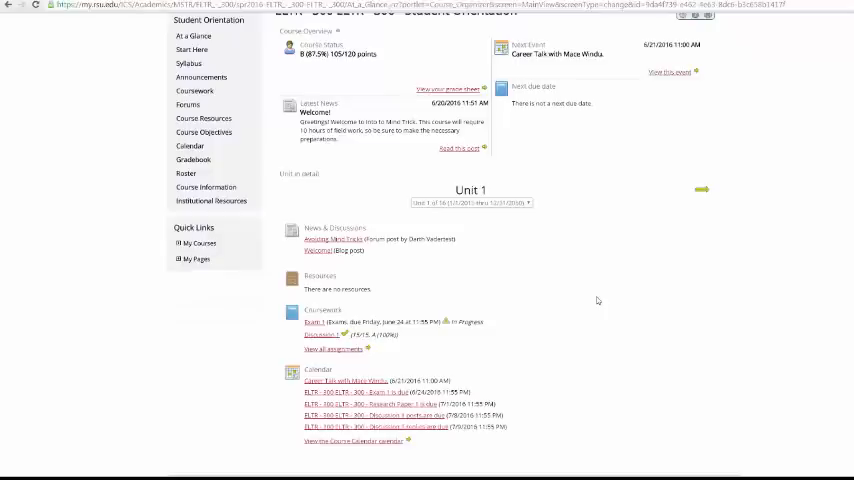
{"action": "mouse_move", "coordinate": [270, 236]}
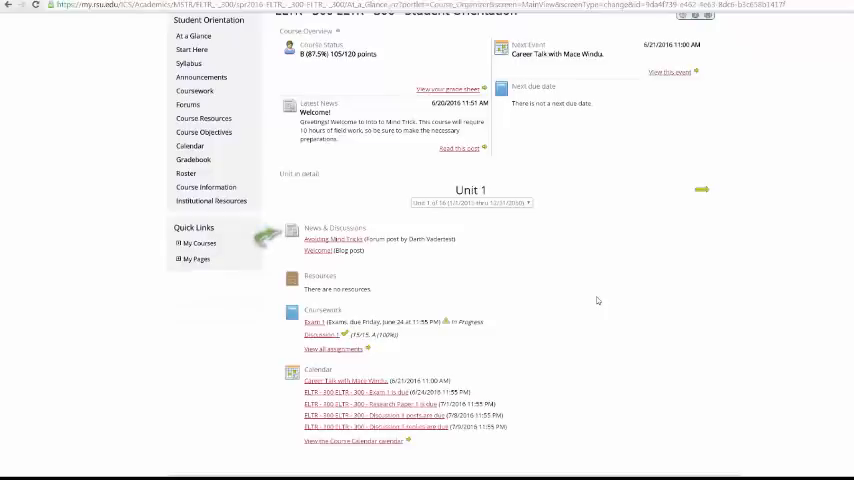
{"action": "mouse_move", "coordinate": [270, 322]}
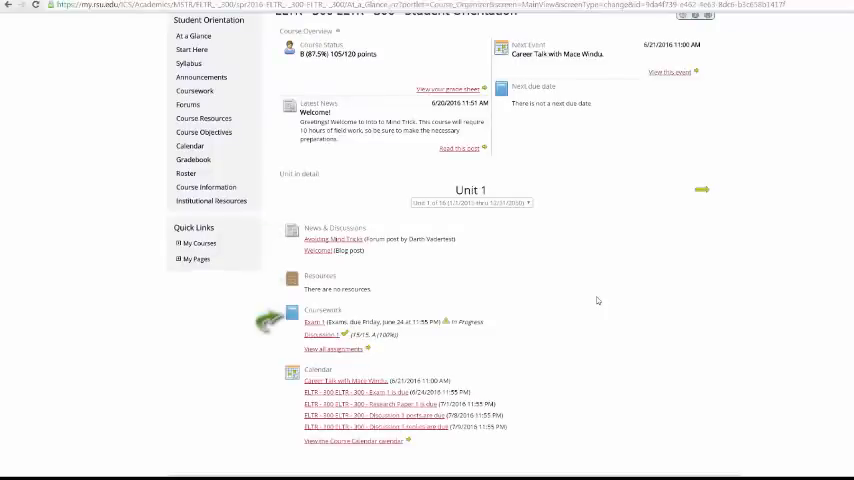